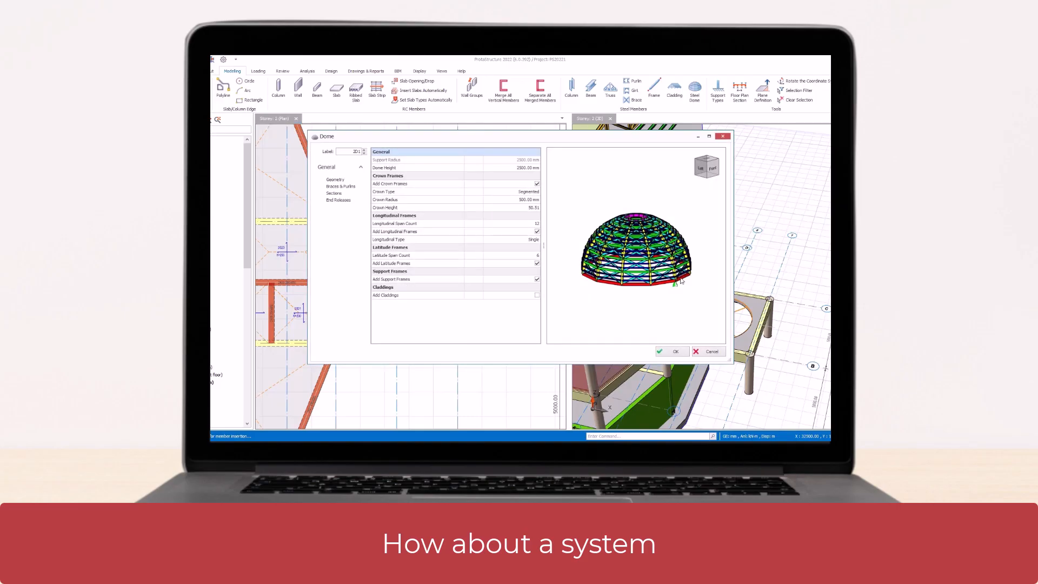
- Load the DXF floor plan as an external reference drawing on the storey
{"action": "left_click", "coordinate": [341, 186]}
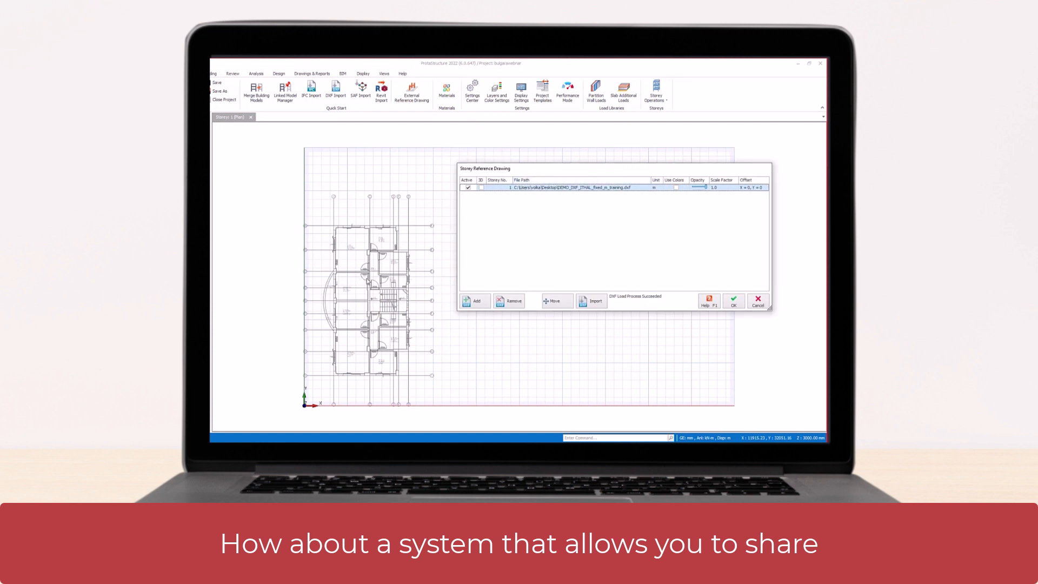
- Import the DXF with Grid, Column and Wall layers mapped, yielding 14 grids, 13 columns and 3 walls
{"action": "left_click", "coordinate": [591, 301]}
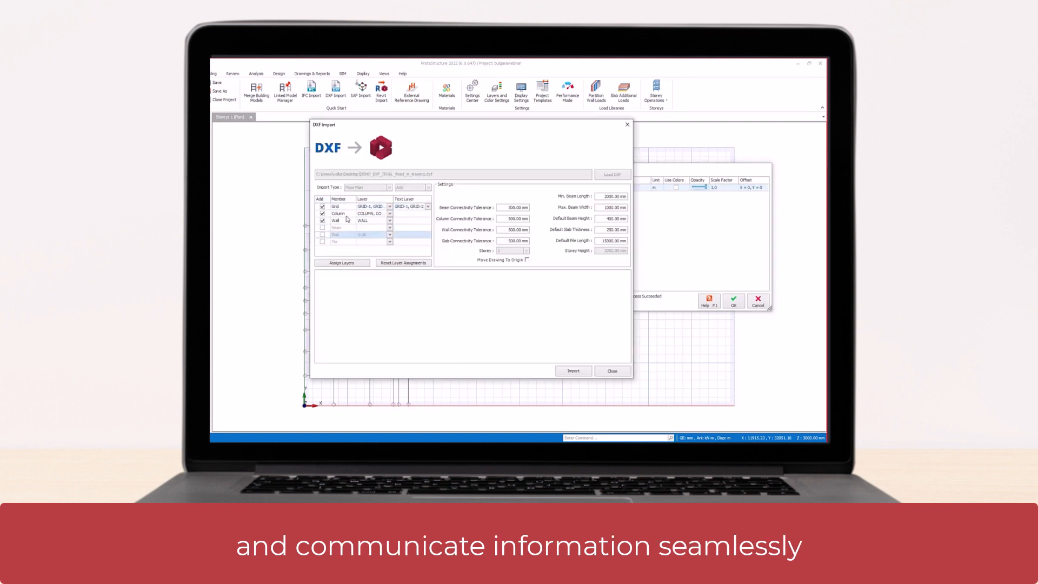
{"action": "left_click", "coordinate": [573, 370]}
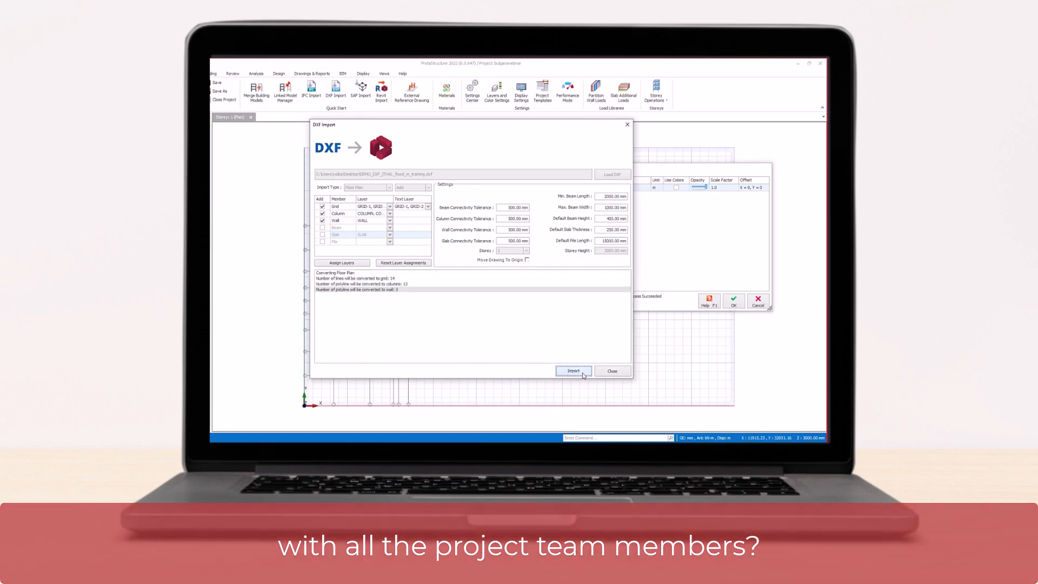